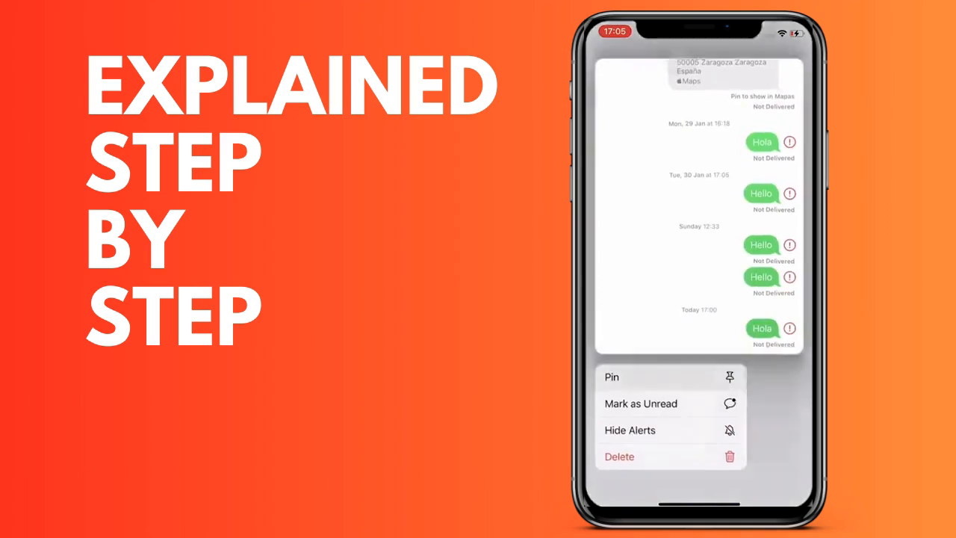
- Pin the conversation so it shows as a large avatar at the top of the inbox
{"action": "left_click", "coordinate": [618, 457]}
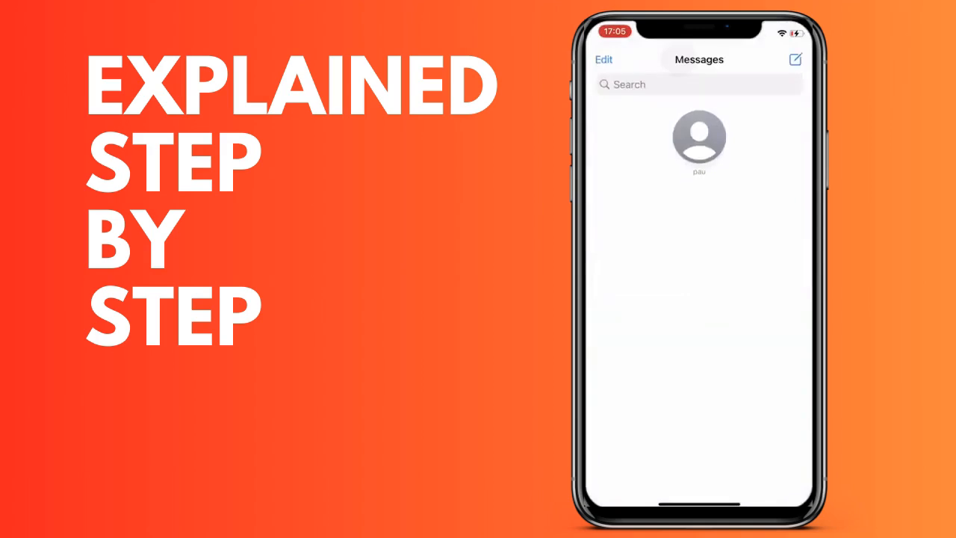
{"action": "left_click", "coordinate": [697, 142]}
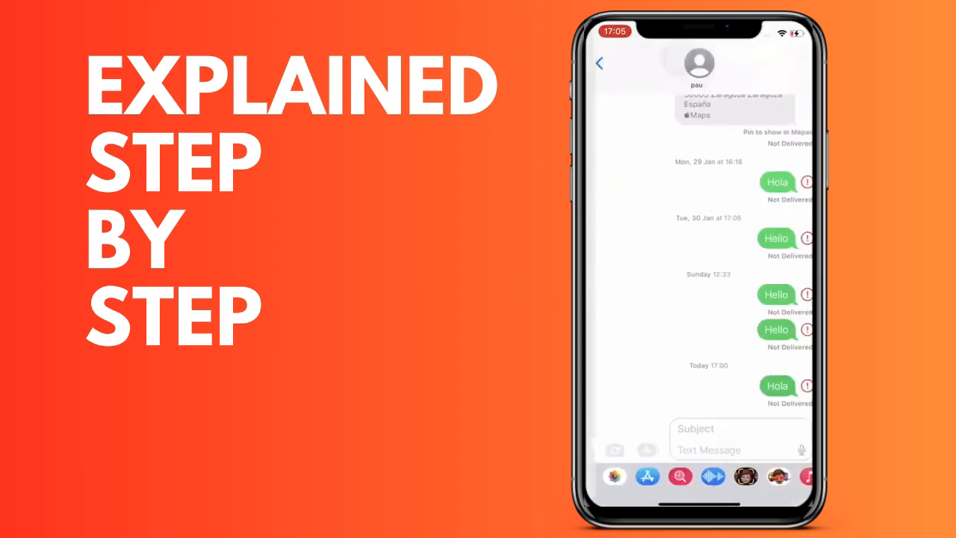
{"action": "left_click", "coordinate": [600, 63]}
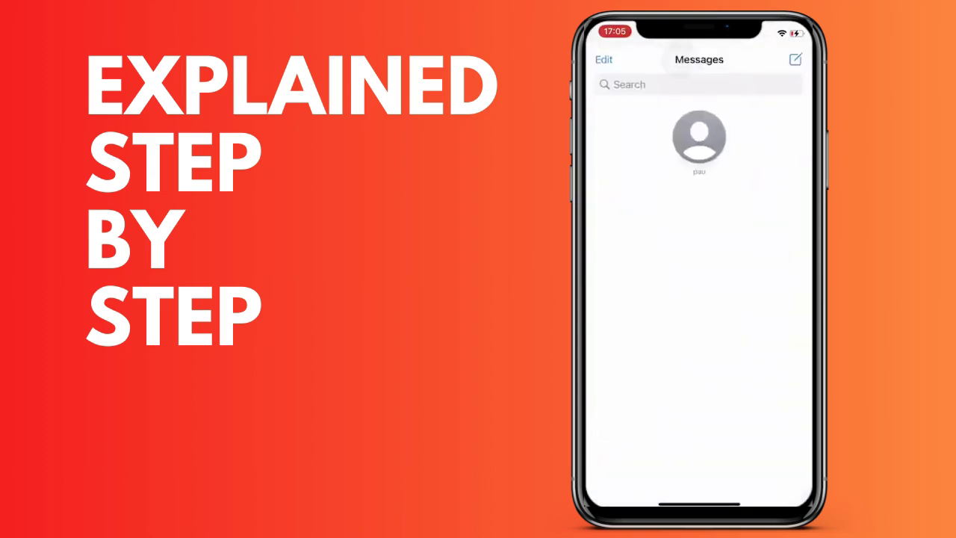